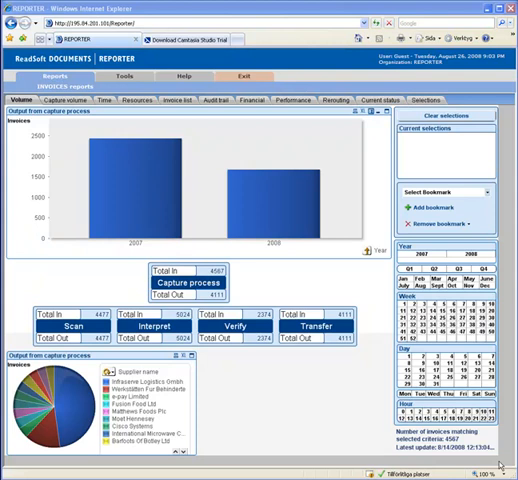
{"action": "mouse_move", "coordinate": [371, 286]}
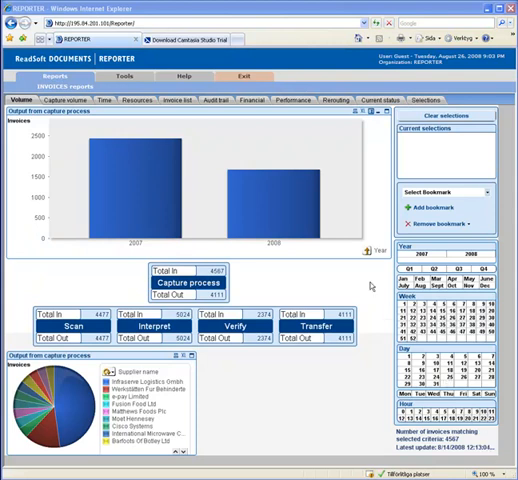
{"action": "mouse_move", "coordinate": [280, 200]}
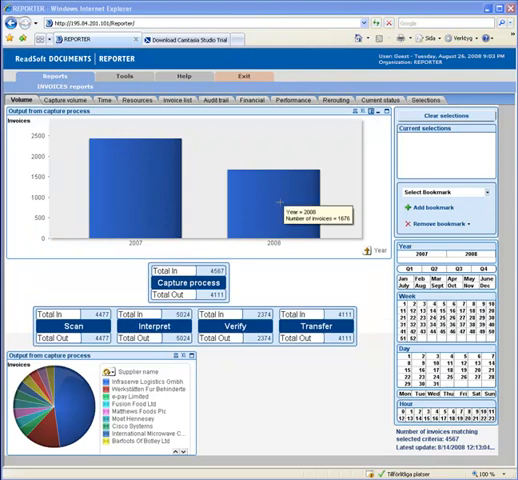
{"action": "mouse_move", "coordinate": [280, 200]}
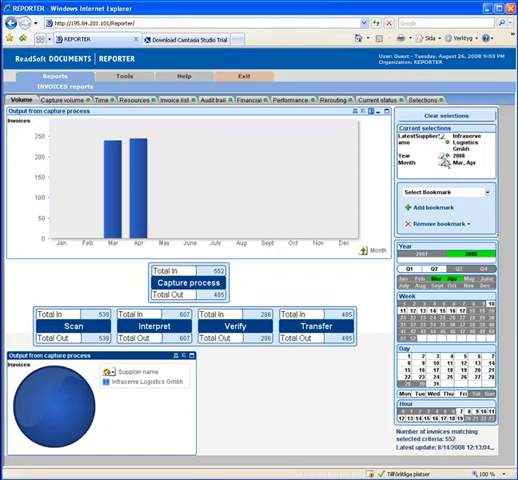
{"action": "mouse_move", "coordinate": [123, 111]}
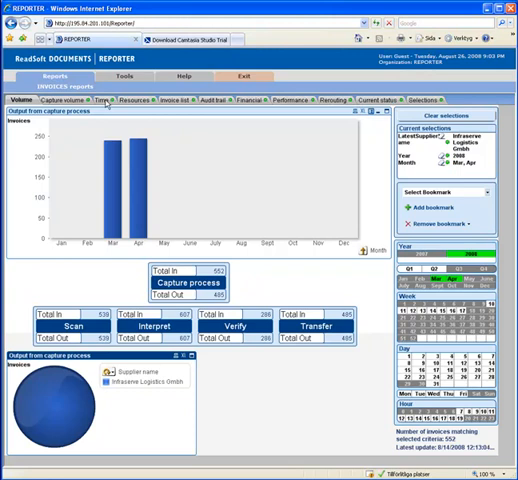
Show the Time report charting median daily lead and process times for April 2008.
{"action": "left_click", "coordinate": [100, 99]}
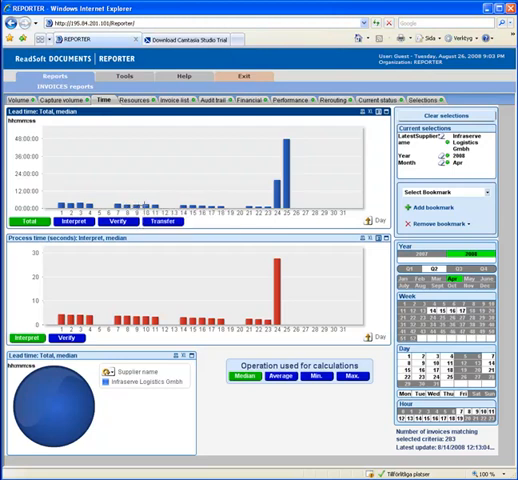
{"action": "mouse_move", "coordinate": [148, 217]}
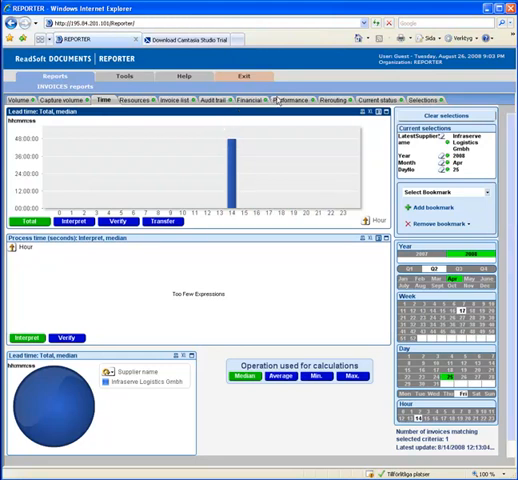
Show the Performance analysis table with per-field OK, changed and error percentages.
{"action": "left_click", "coordinate": [296, 99]}
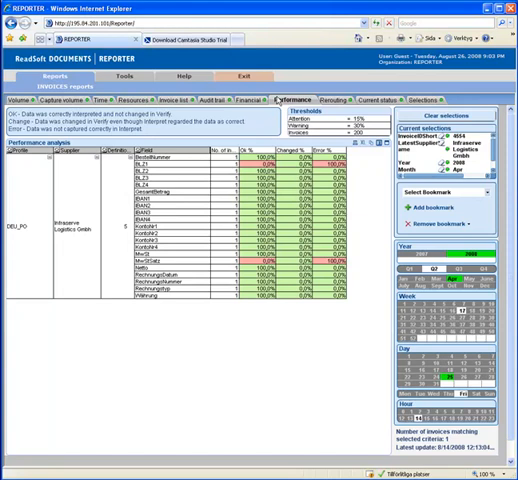